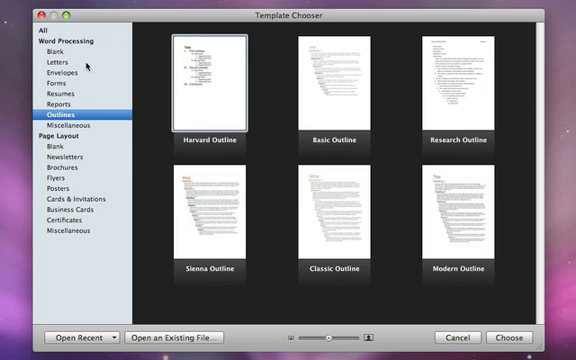
Create a new document from the Blank word-processing template in the Template Chooser
{"action": "left_click", "coordinate": [52, 48]}
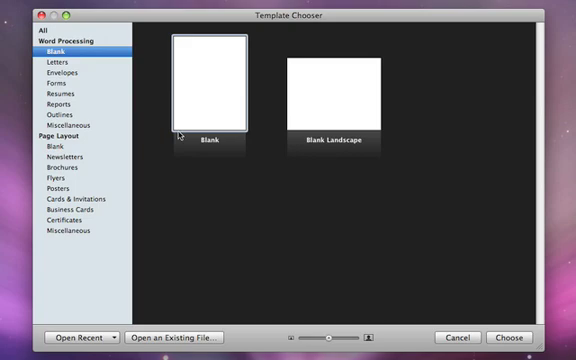
{"action": "left_click", "coordinate": [208, 90]}
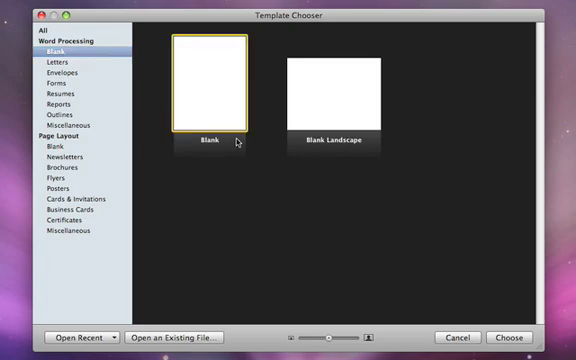
{"action": "left_click", "coordinate": [510, 336]}
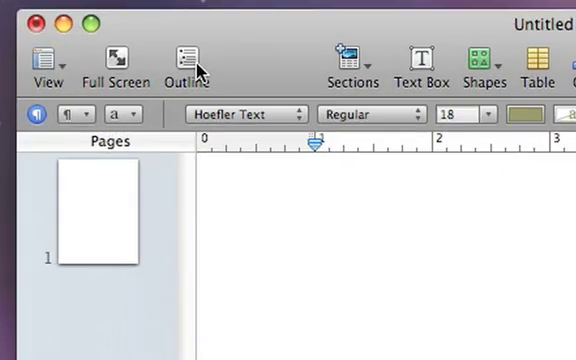
Switch to outline mode and enter topics 'A Brief Introduction to Mars' and 'The Mars Curse'
{"action": "left_click", "coordinate": [188, 58]}
{"action": "type", "text": "A Brief Intr"}
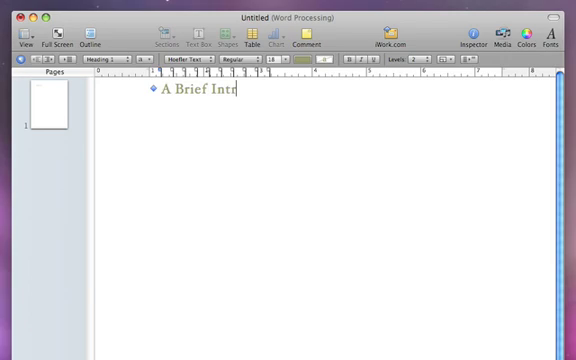
{"action": "type", "text": "oduction to Mars"}
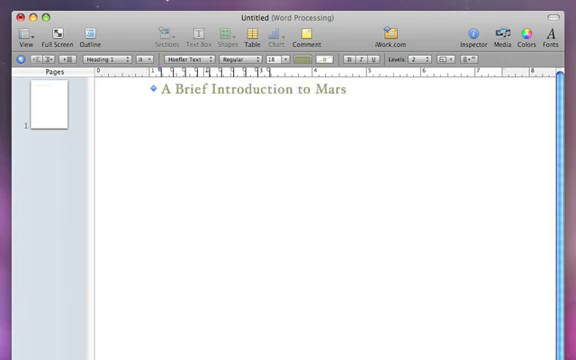
{"action": "type", "text": "The Mars Curse"}
{"action": "type", "text": "Preparing for Lift"}
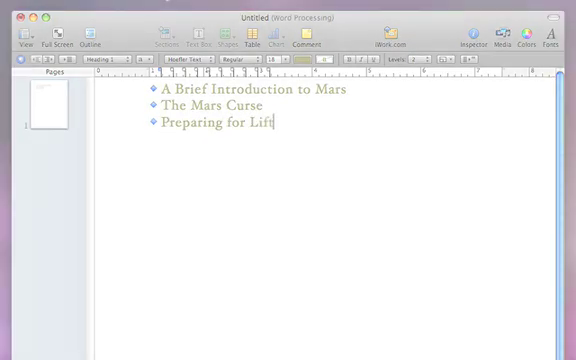
Add 'Preparing for Liftoff' and 'An Autonomous EDL' with indented subtopics THE ENTRY, THE DESCENT and 'the landing'
{"action": "type", "text": "off"}
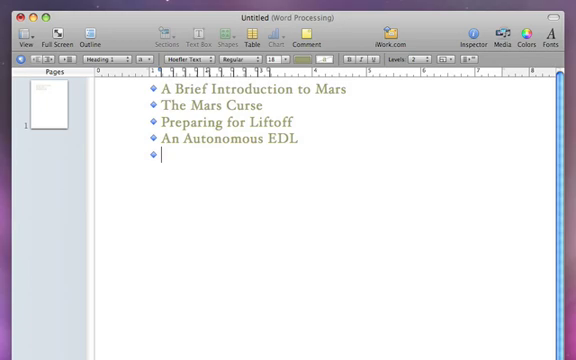
{"action": "type", "text": "THE"}
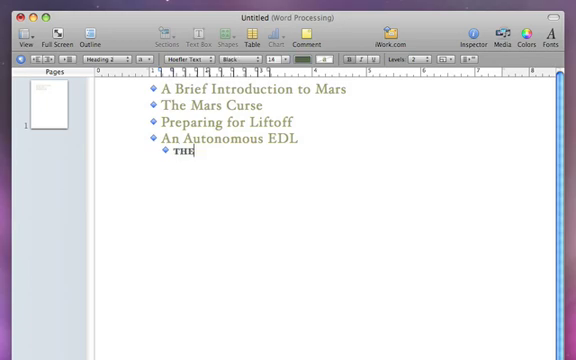
{"action": "type", "text": "ENTRY"}
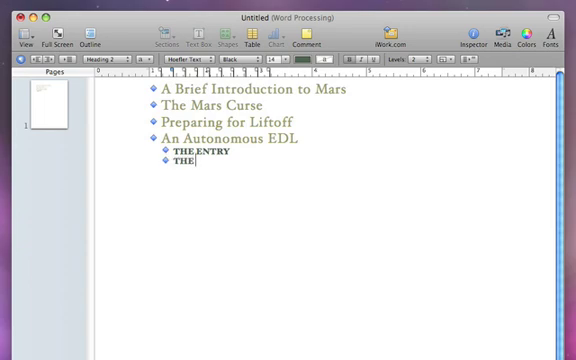
{"action": "type", "text": "DESCENT"}
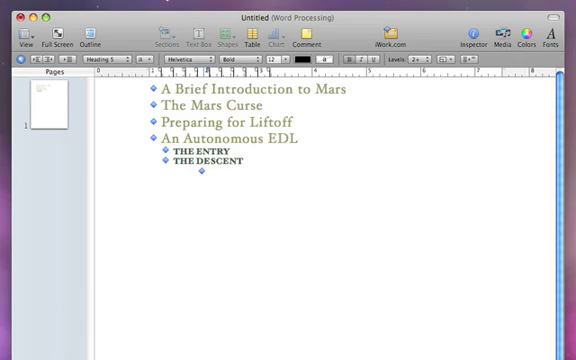
{"action": "type", "text": "the lan"}
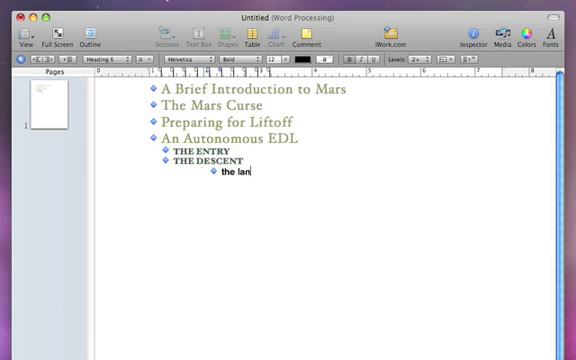
{"action": "type", "text": "ding"}
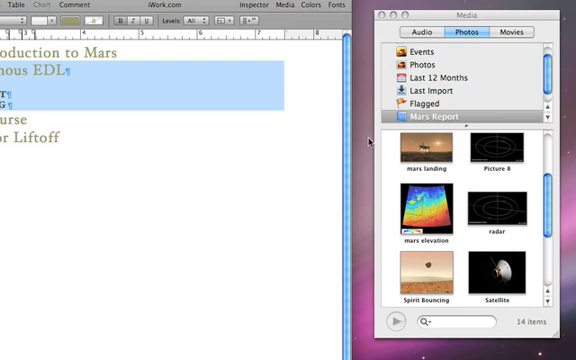
Insert a Mars photo from the Mars Report album into the An Autonomous EDL subtopics
{"action": "left_click", "coordinate": [414, 156]}
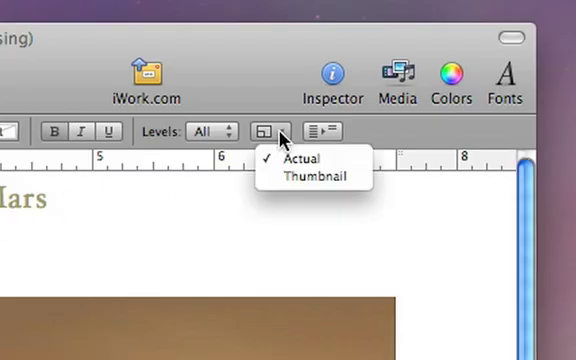
{"action": "mouse_move", "coordinate": [312, 176]}
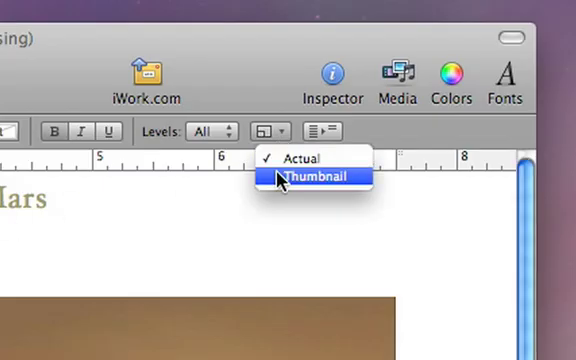
Set the outline image size to Thumbnail so the Mars photo shows small
{"action": "left_click", "coordinate": [308, 176]}
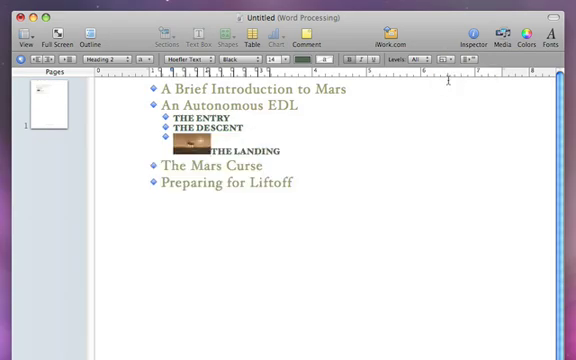